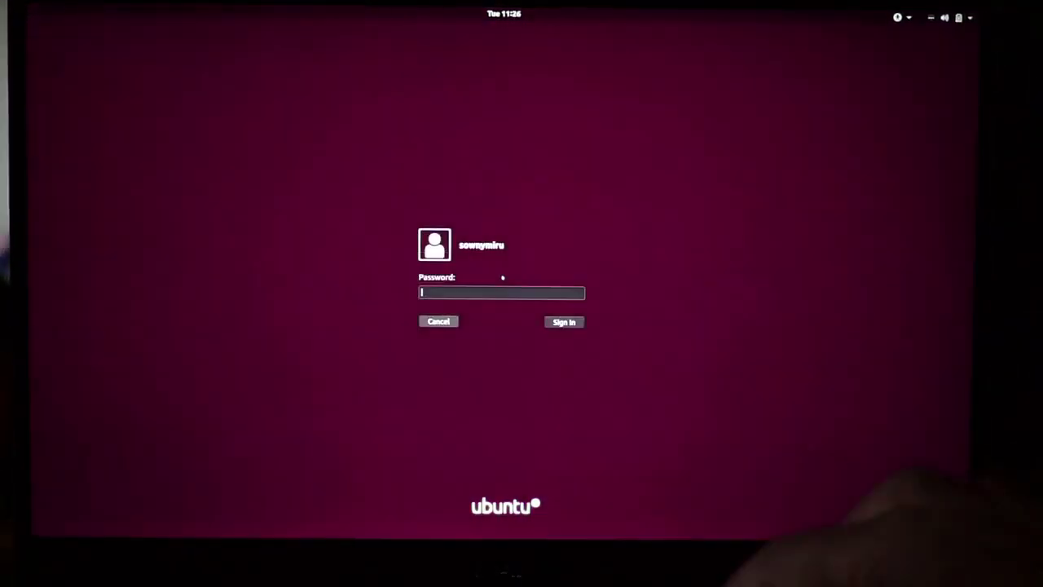
- Enter the account password and sign in to reach the Ubuntu desktop
{"action": "type", "text": "password"}
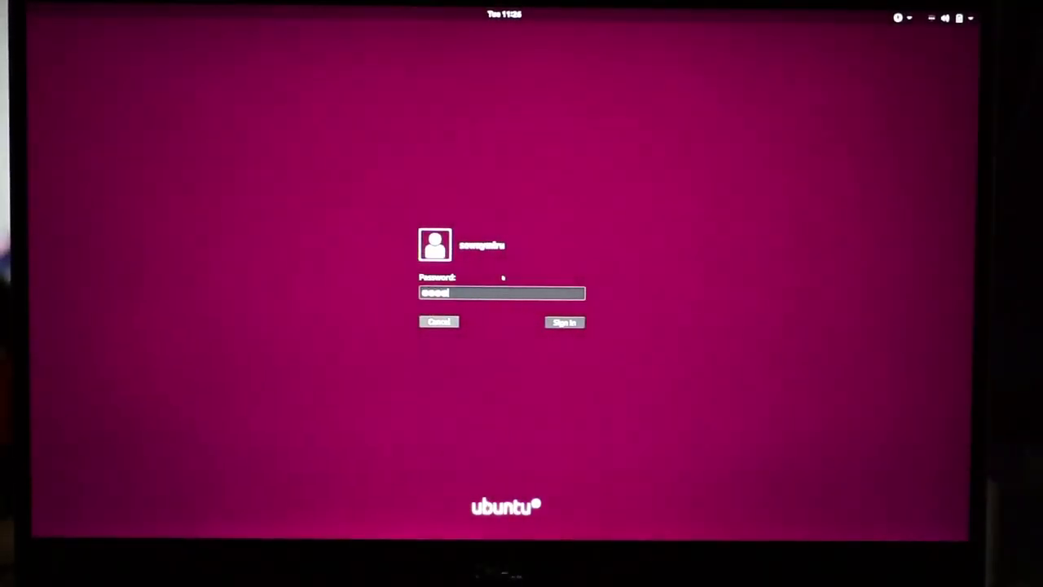
{"action": "left_click", "coordinate": [564, 321]}
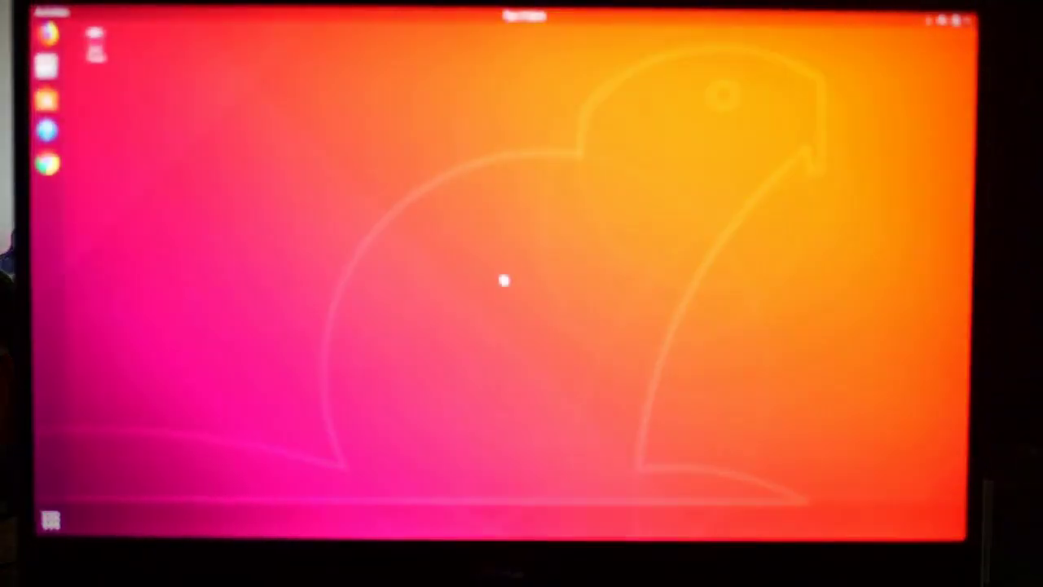